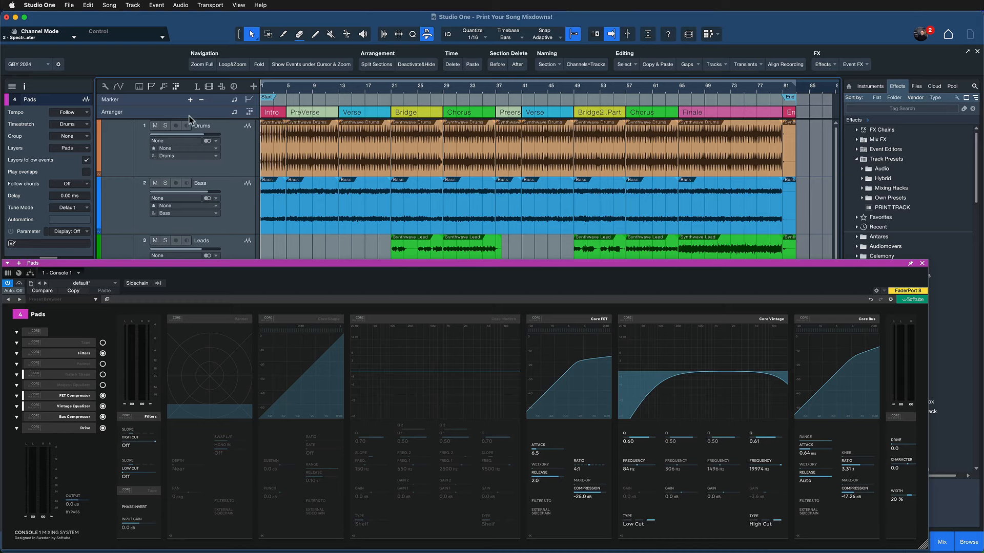
mouse_move(120, 21)
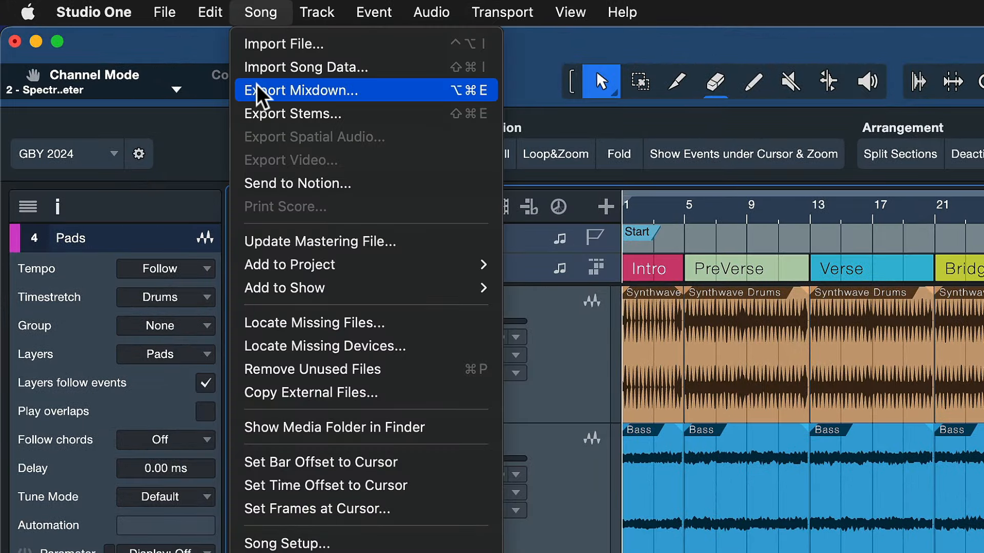
Export the mixdown as a 16-bit, 48 kHz WAV between the loop points.
click(307, 90)
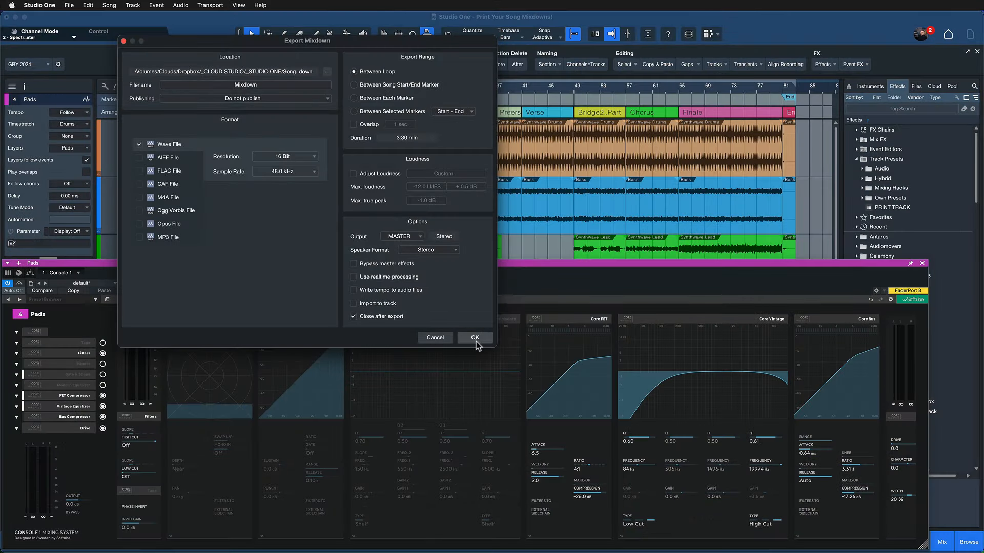
click(475, 337)
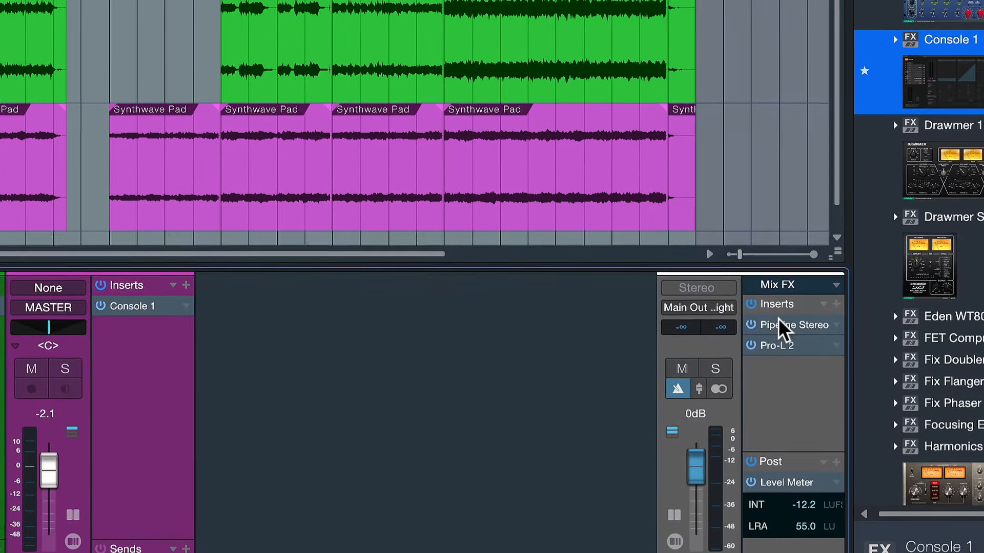
click(789, 325)
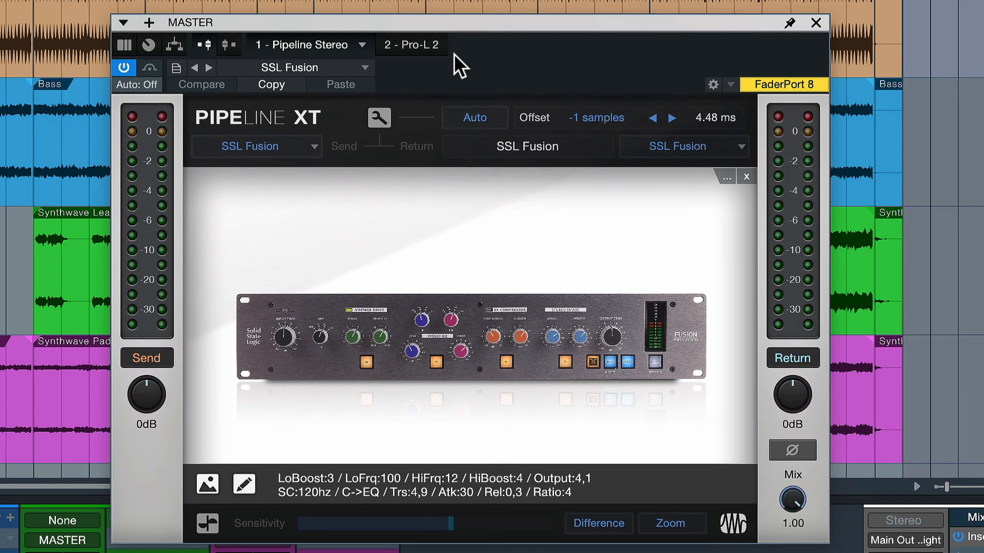
mouse_move(837, 11)
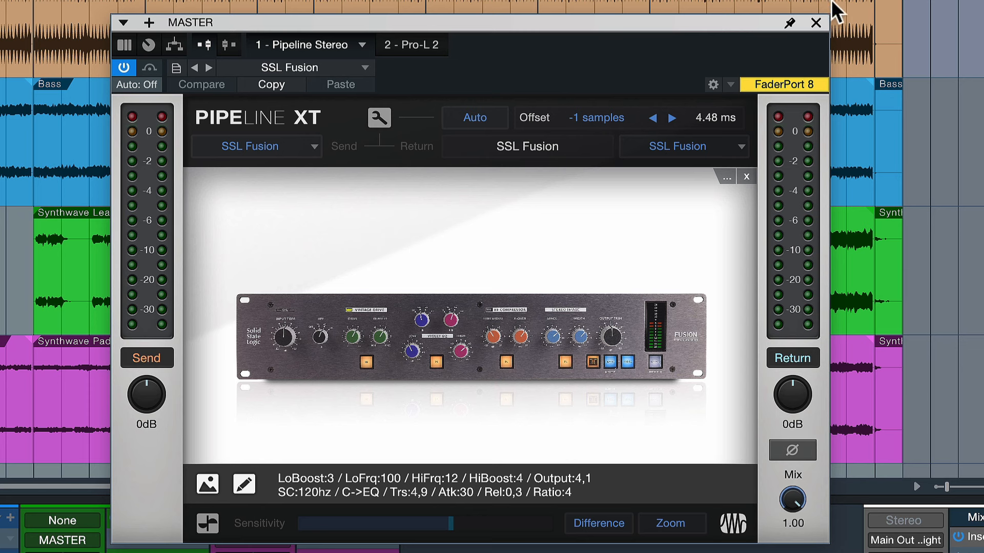
click(814, 23)
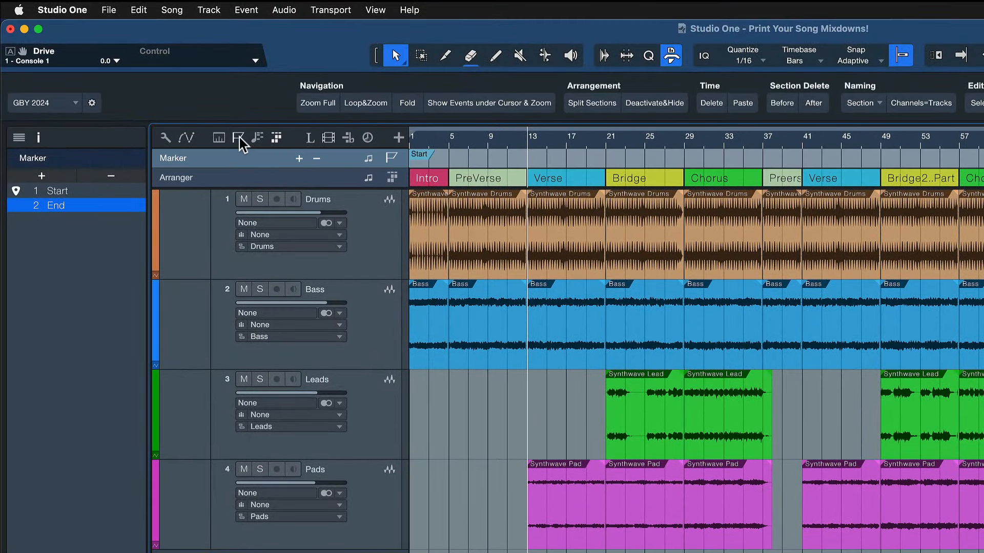
Bring the Export Mixdown settings back up with realtime processing on.
click(171, 9)
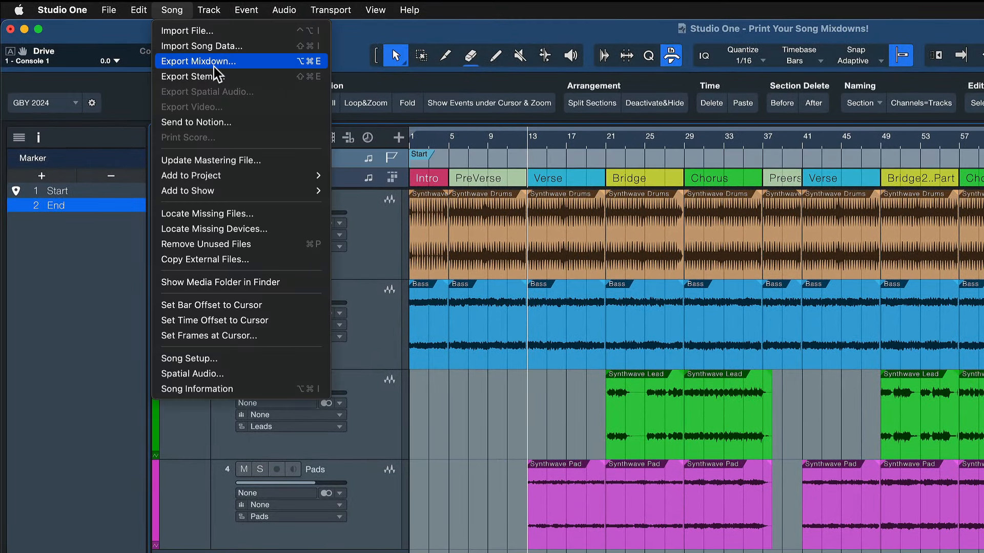
click(199, 61)
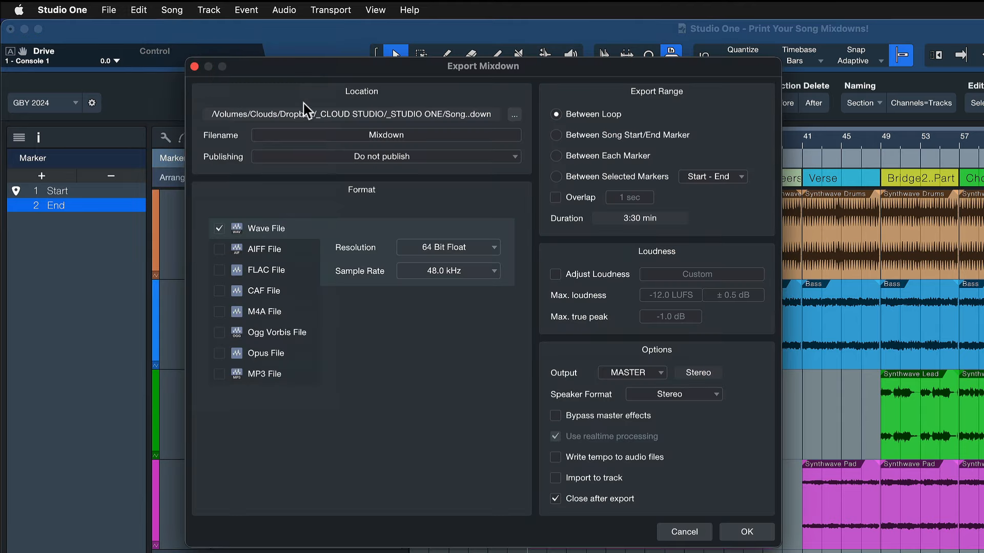
mouse_move(575, 445)
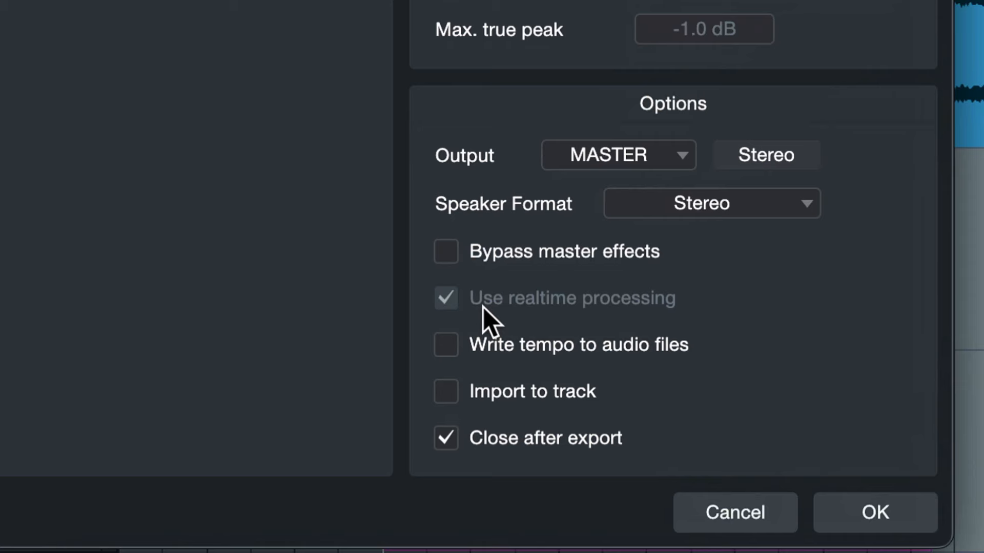
click(873, 512)
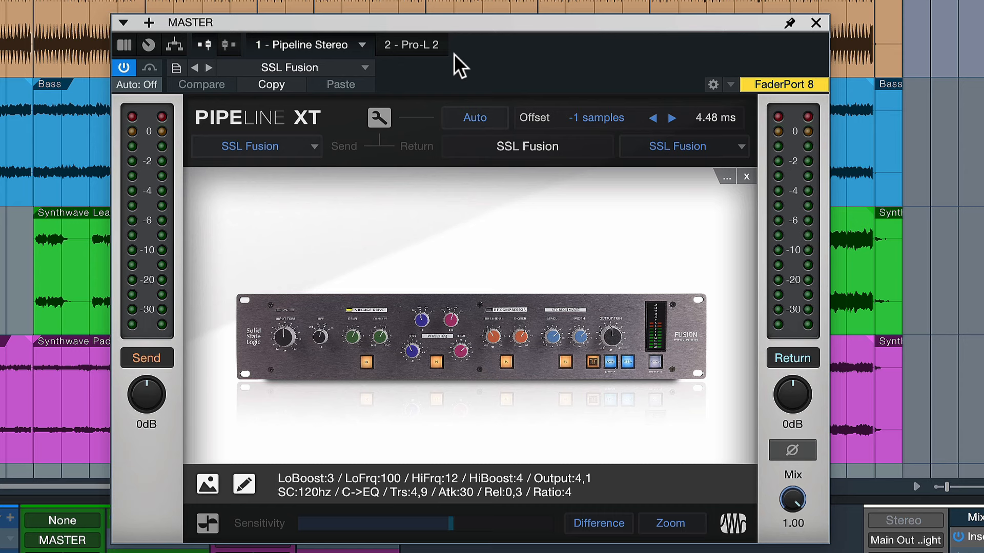
mouse_move(834, 24)
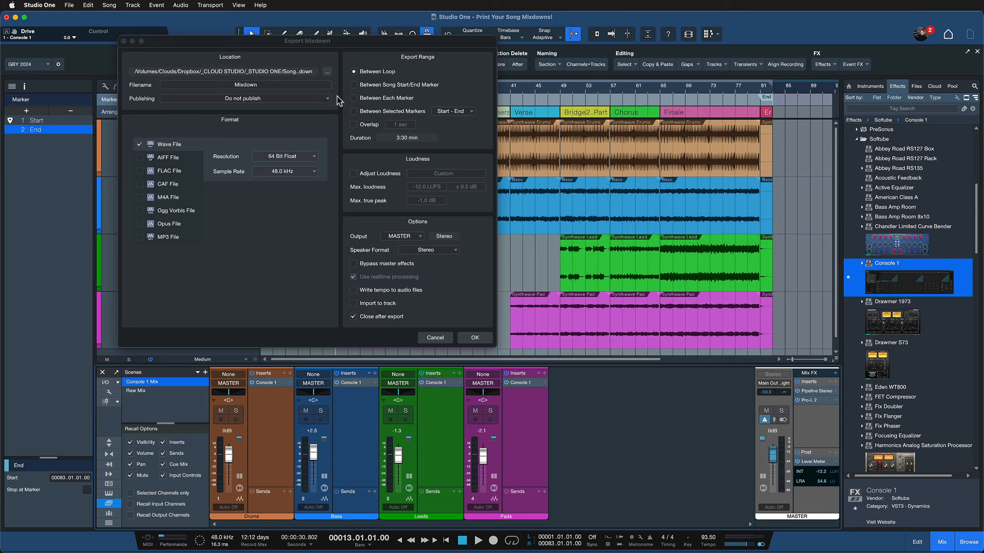
Change the export resolution from 64 Bit Float to 16 Bit and run the export.
click(284, 156)
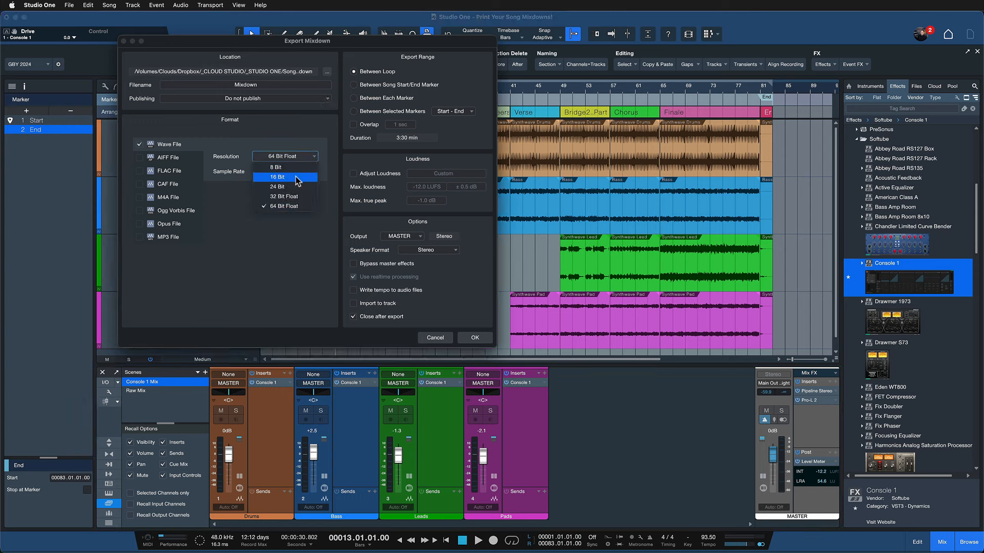
click(276, 176)
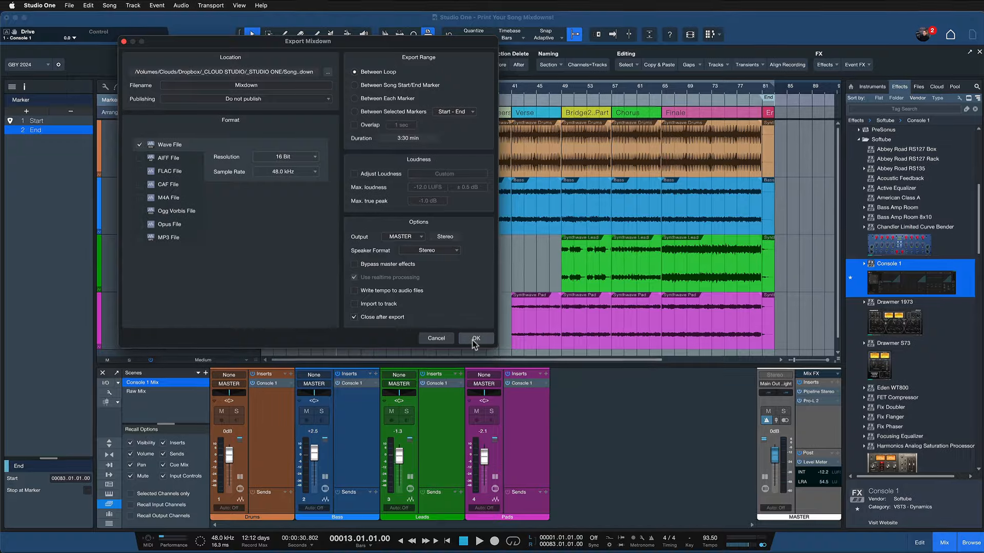
click(474, 338)
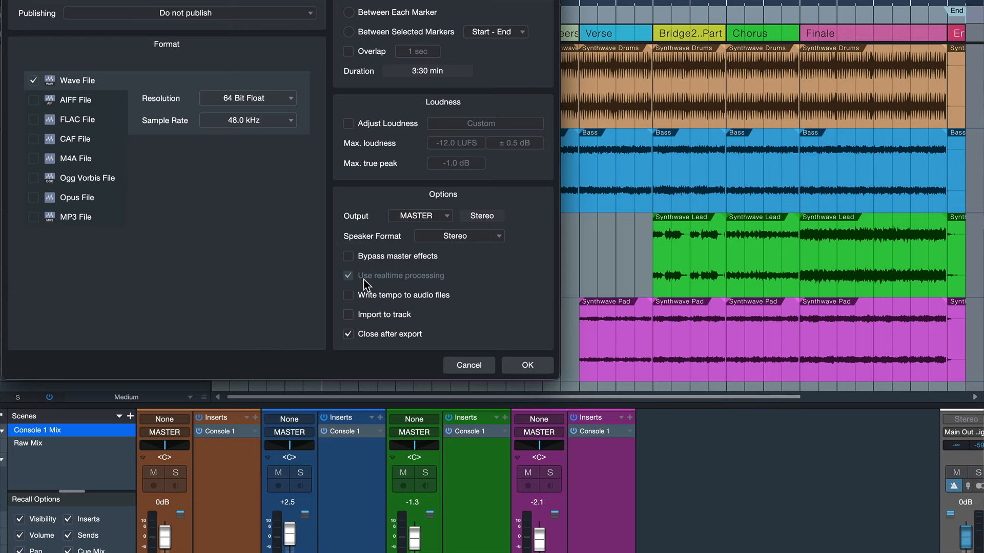
click(526, 365)
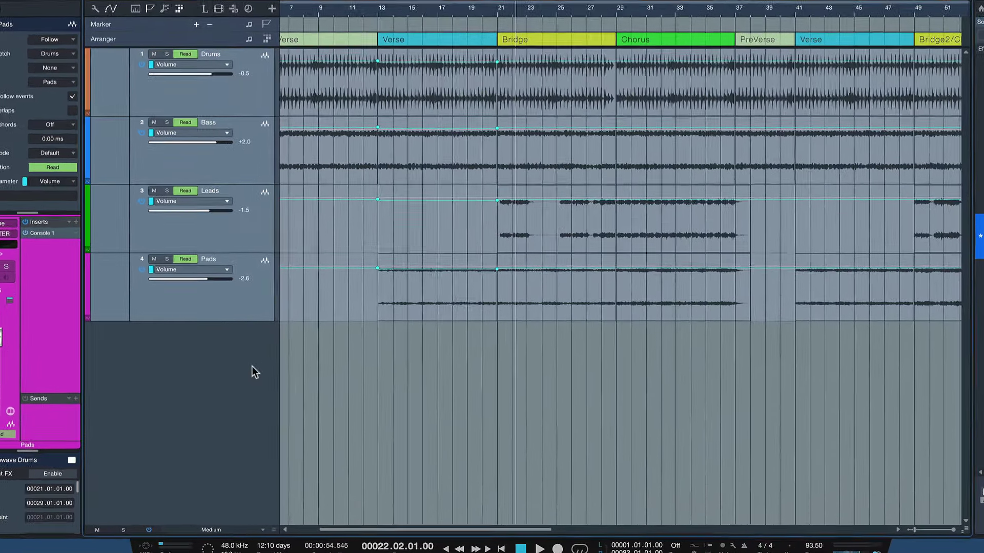
Add a new stereo audio track below Pads and bring up the song's audio I/O setup.
right_click(254, 370)
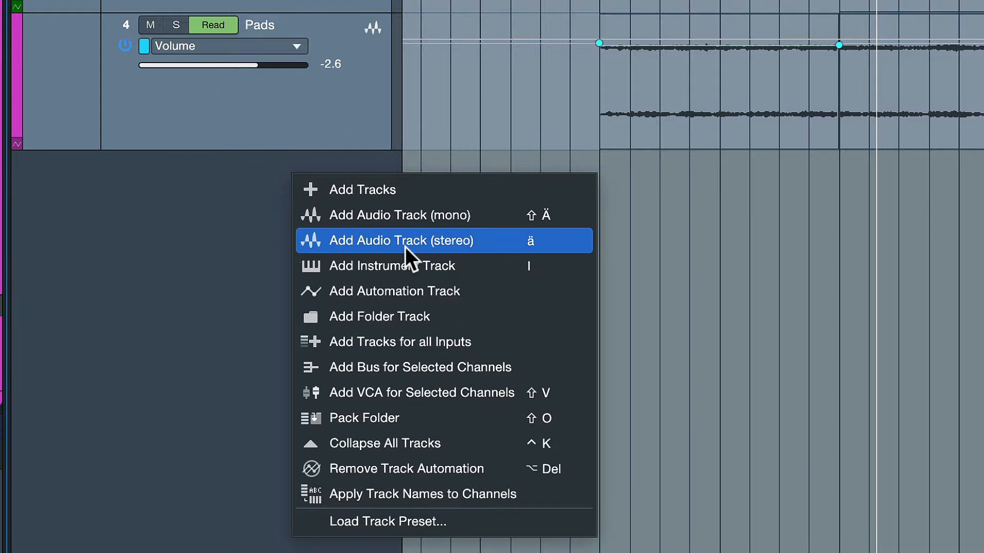
click(388, 240)
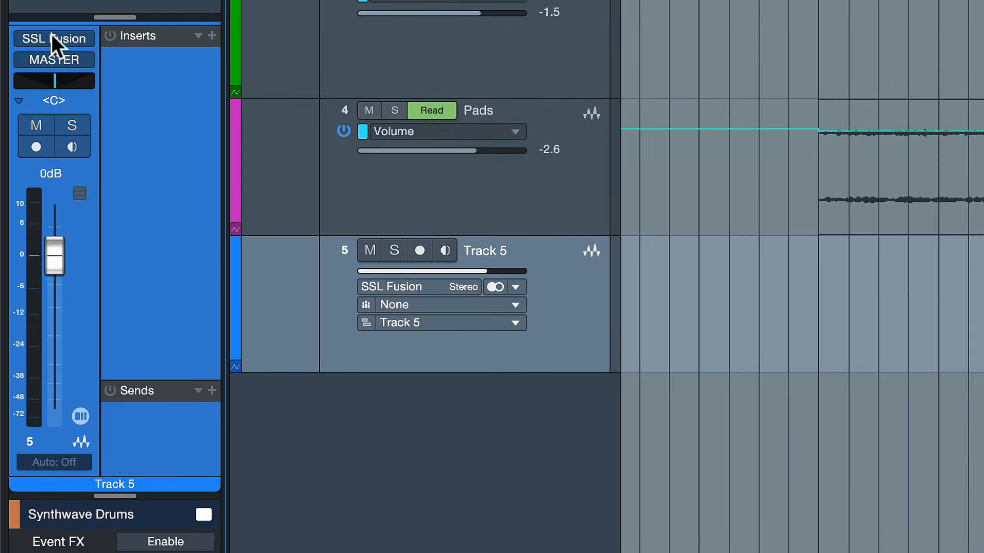
click(53, 38)
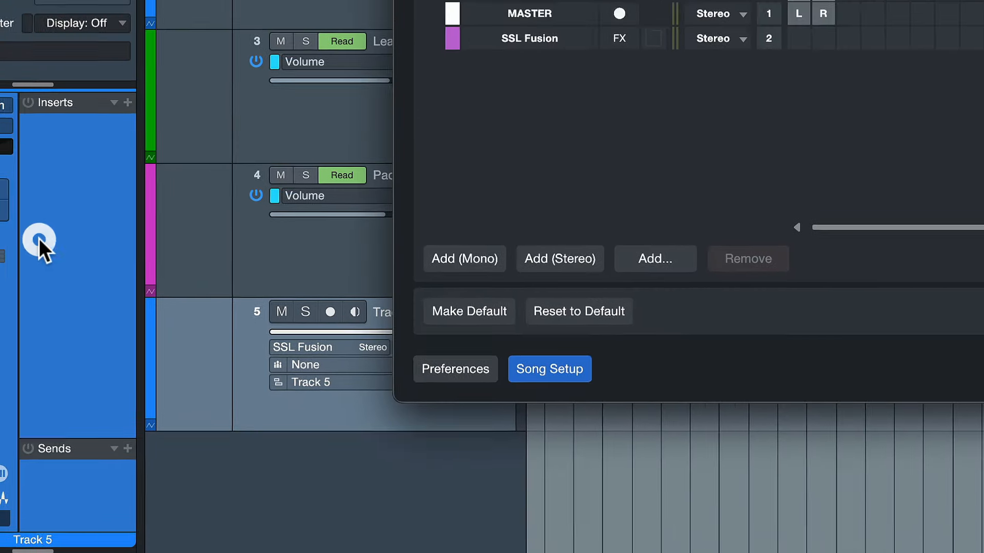
Add a new stereo output and route it to Main Out Left and Right.
click(548, 368)
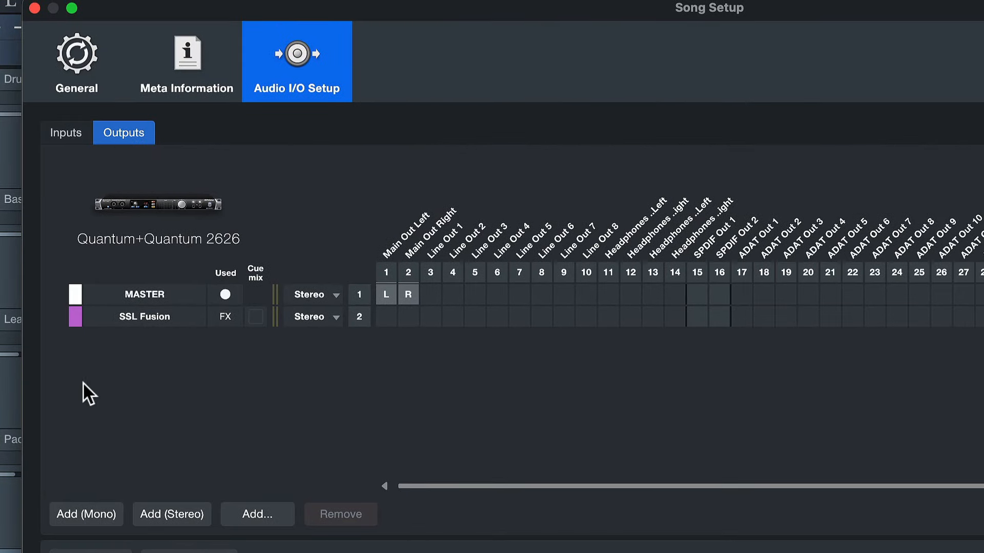
click(171, 513)
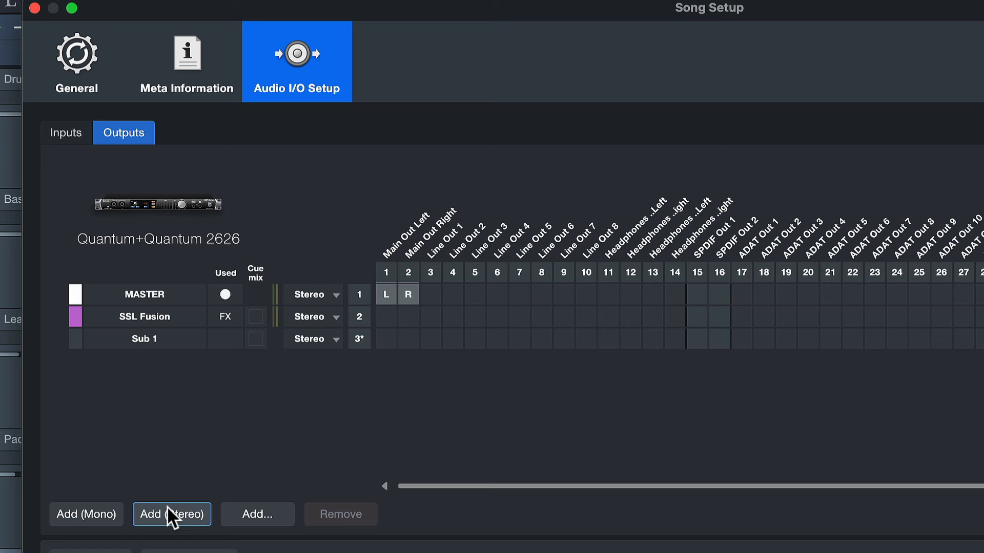
mouse_move(586, 290)
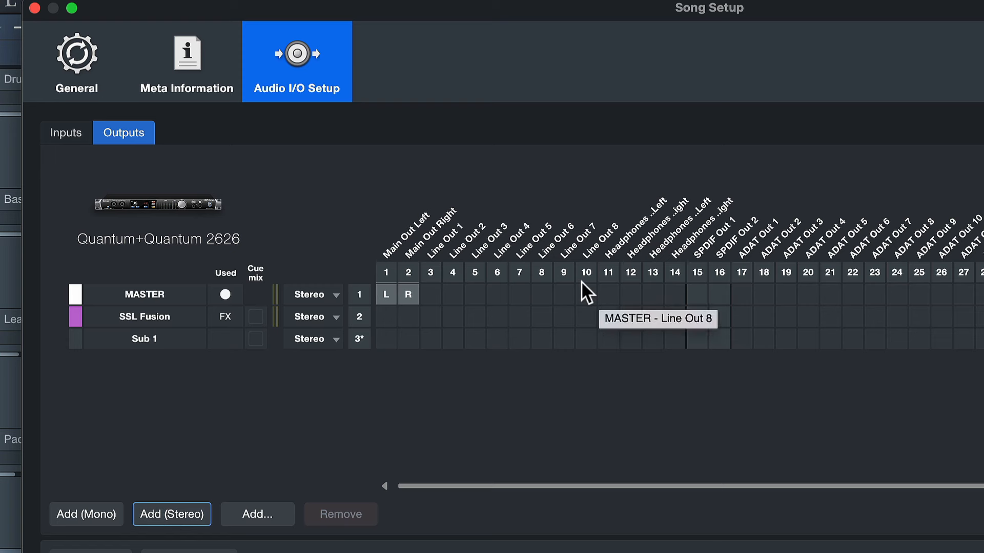
mouse_move(393, 350)
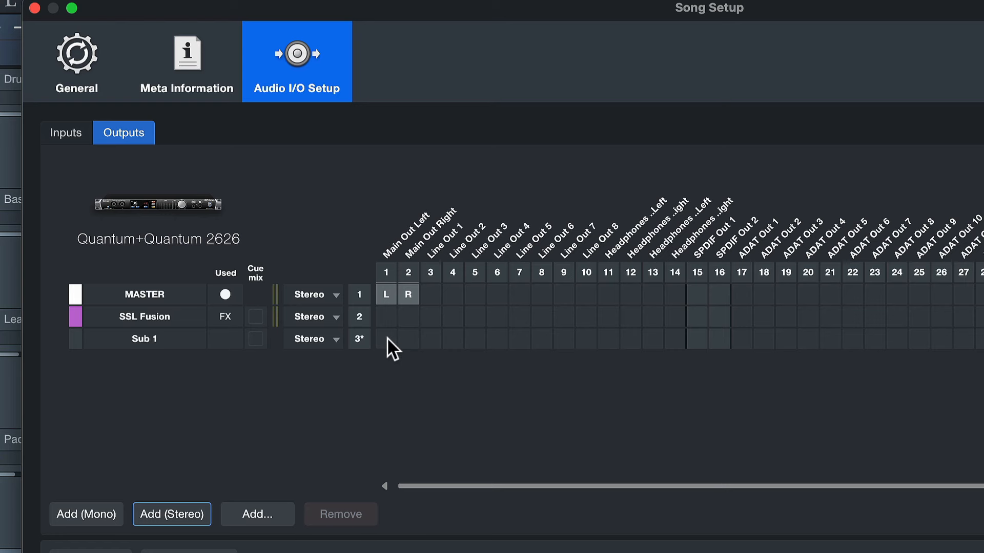
click(385, 339)
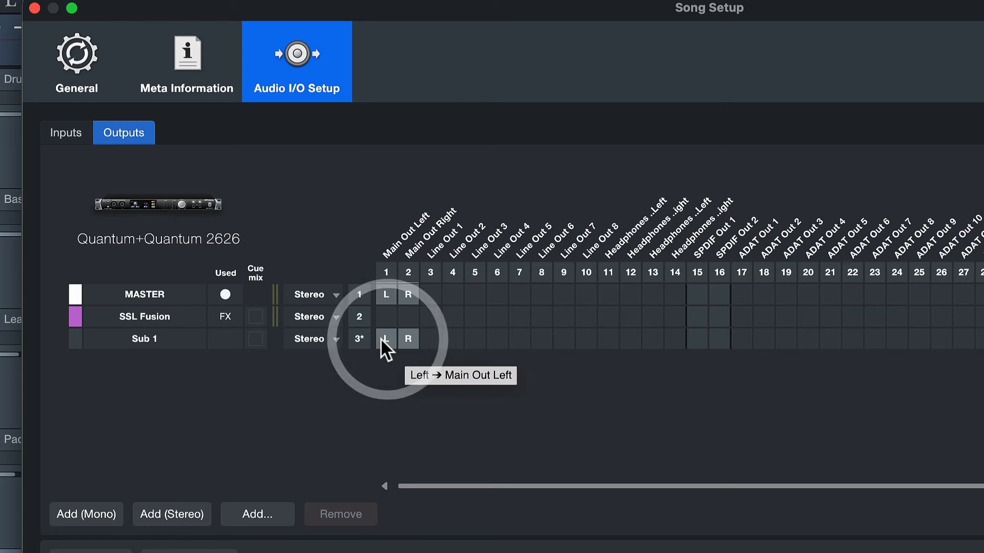
Name the new output PRINT TRACK and confirm the song setup.
click(145, 339)
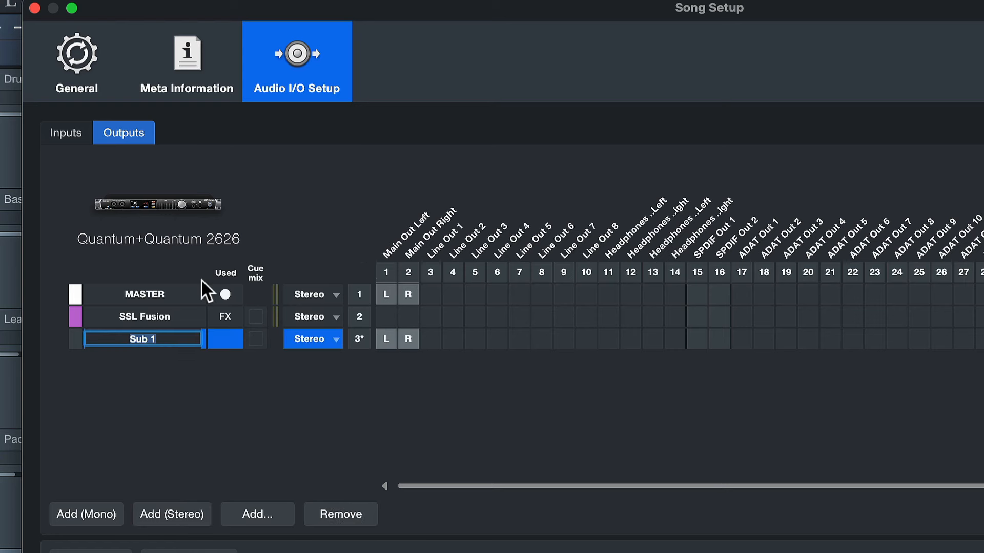
text(PRINT TRACK)
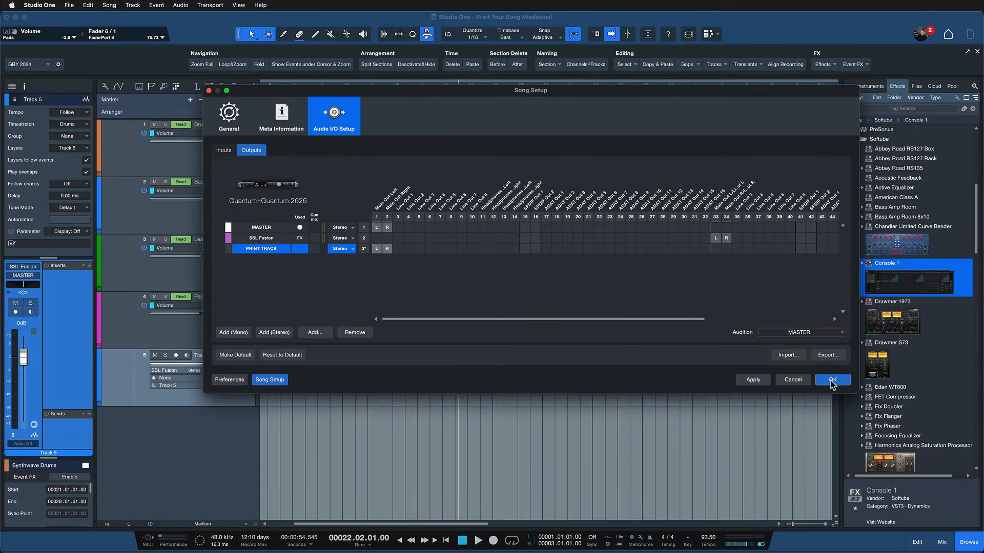
click(832, 380)
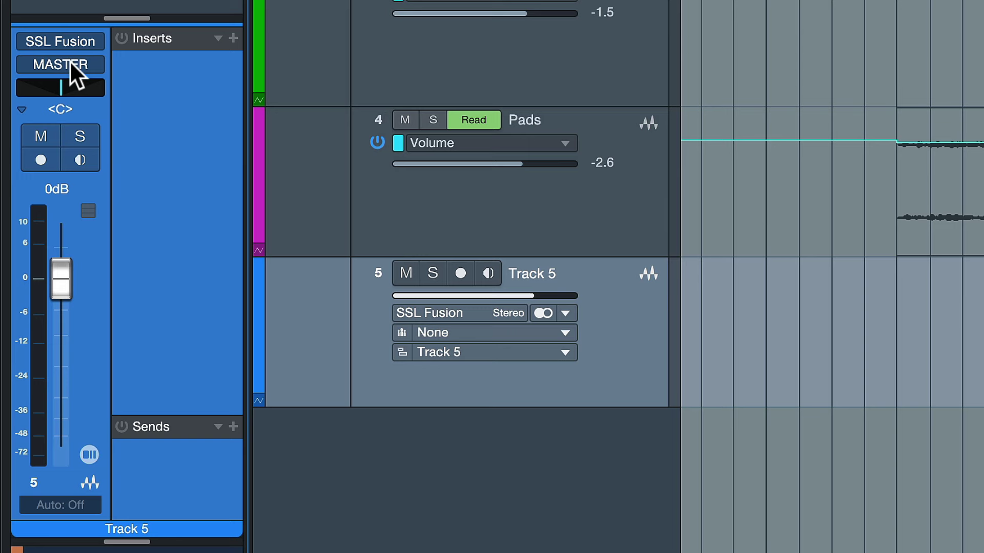
Send Track 5's output to PRINT TRACK and take its input from the MASTER bus.
click(61, 64)
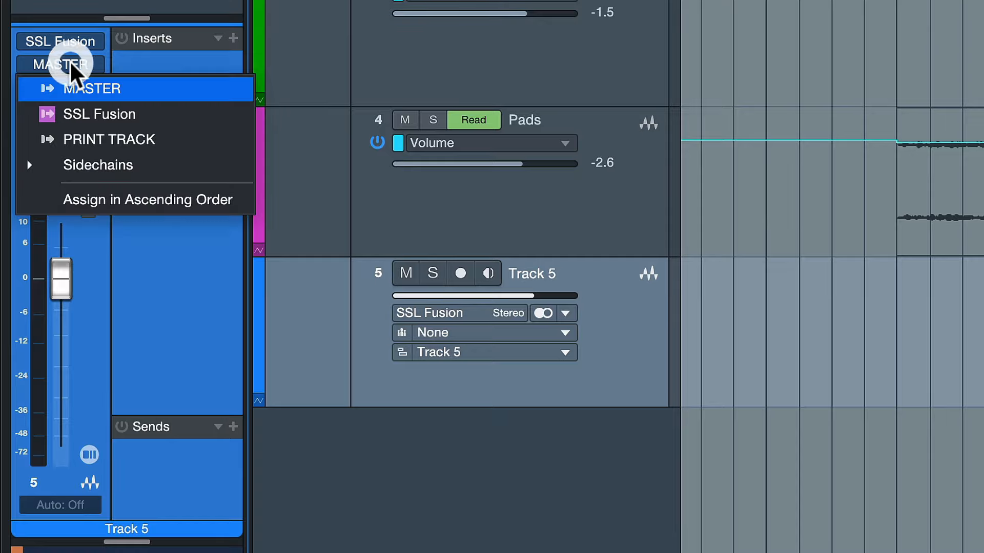
mouse_move(113, 91)
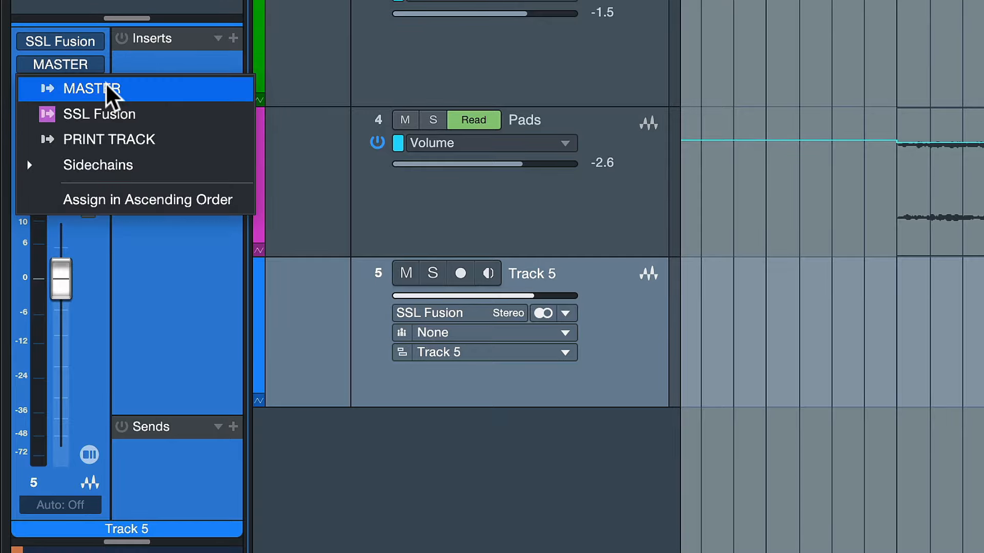
mouse_move(154, 140)
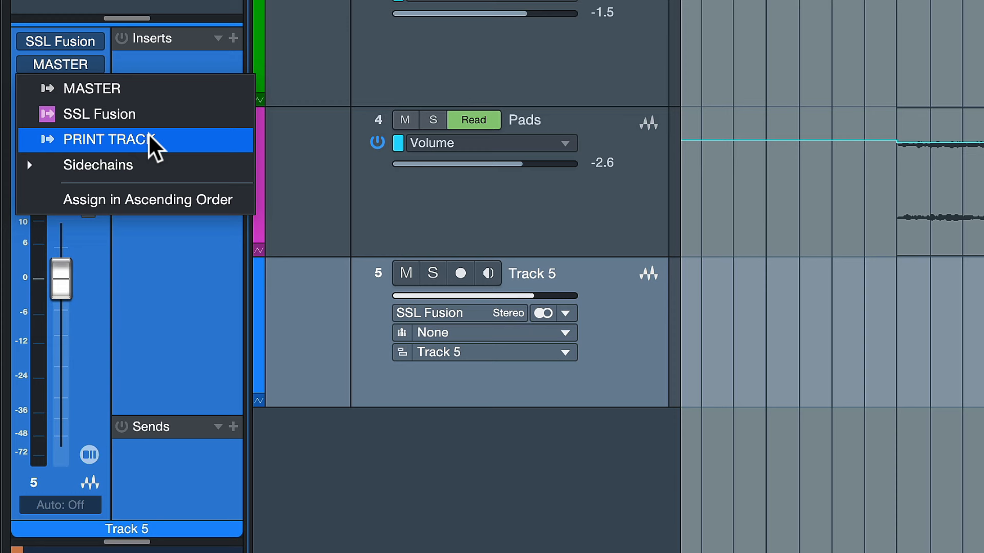
click(110, 140)
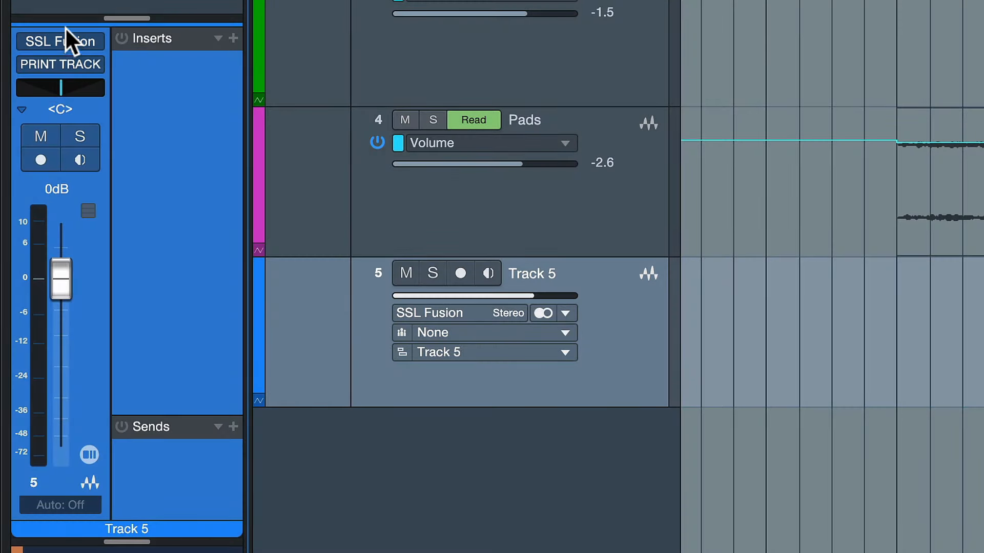
click(60, 41)
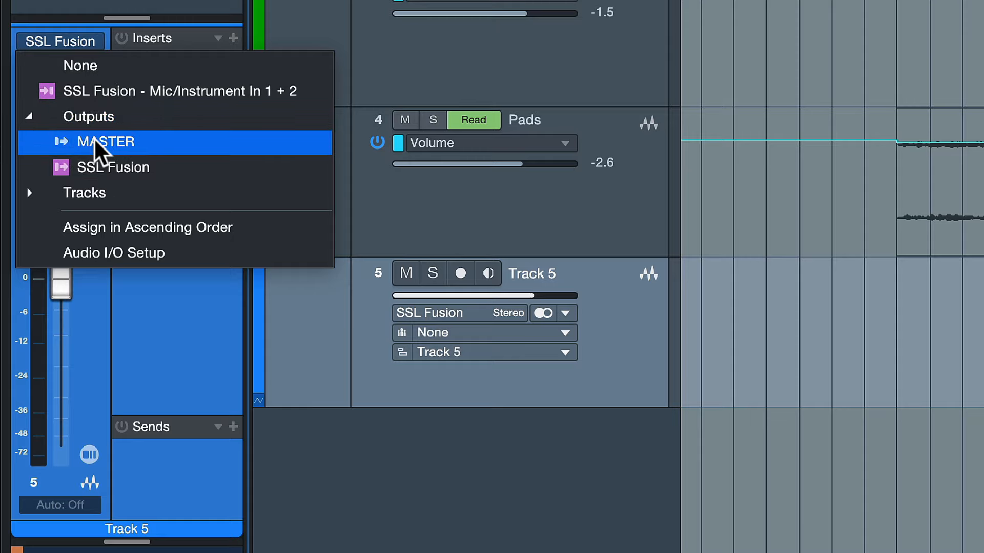
click(106, 141)
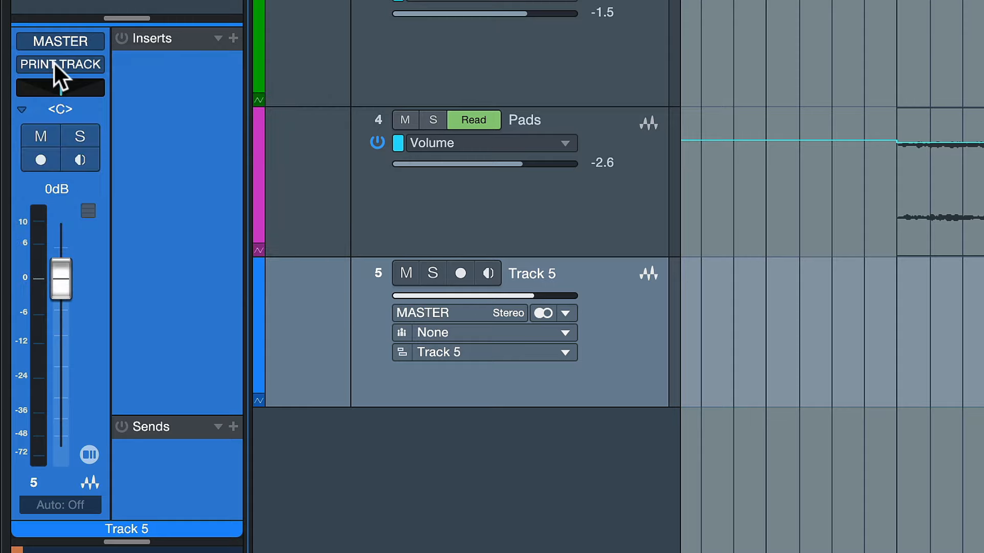
Reselect MASTER from the output buses as Track 5's input source.
click(60, 41)
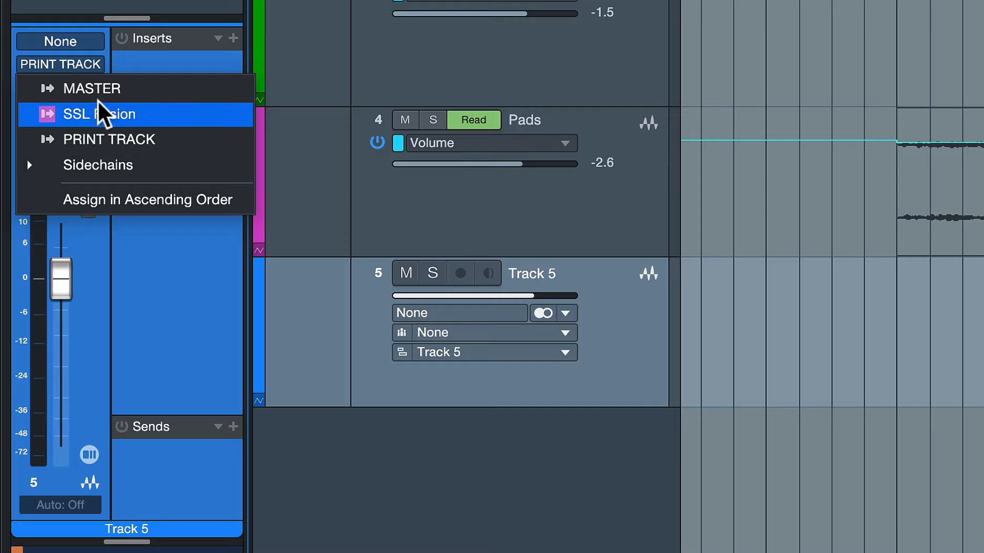
click(99, 114)
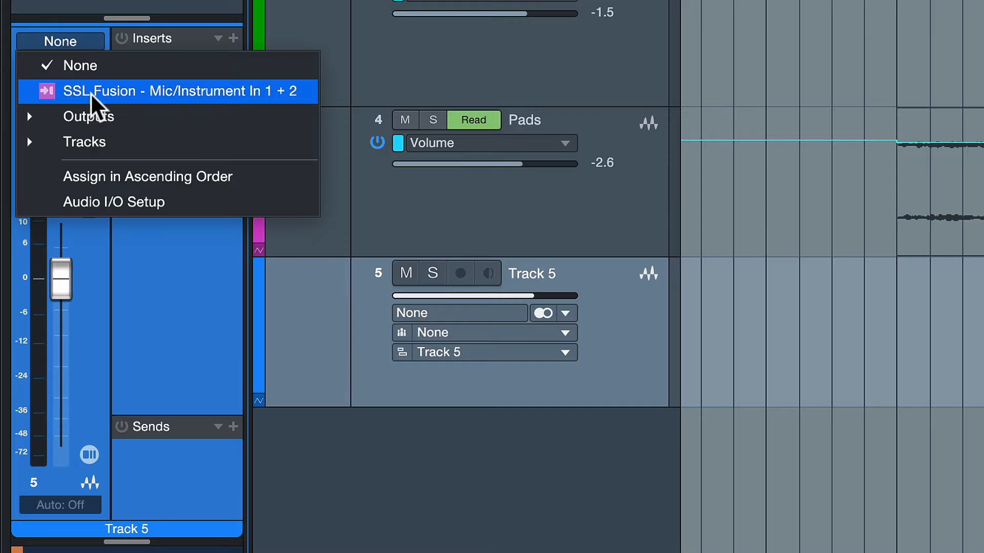
click(88, 116)
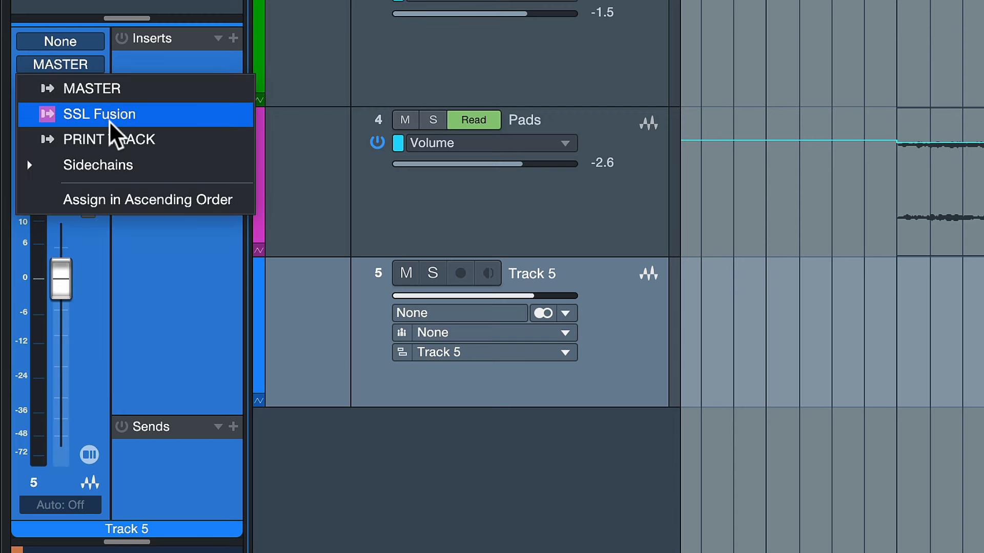
click(61, 41)
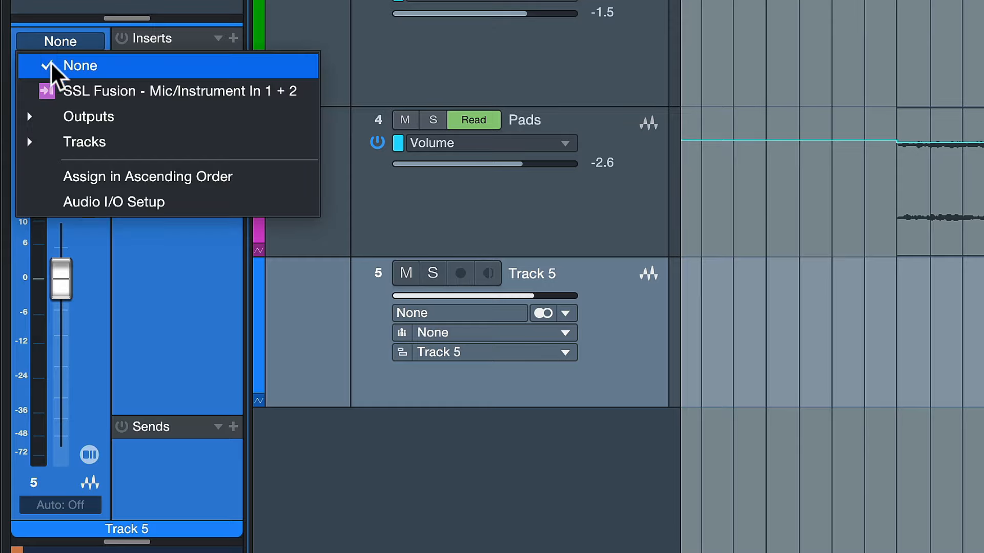
click(88, 116)
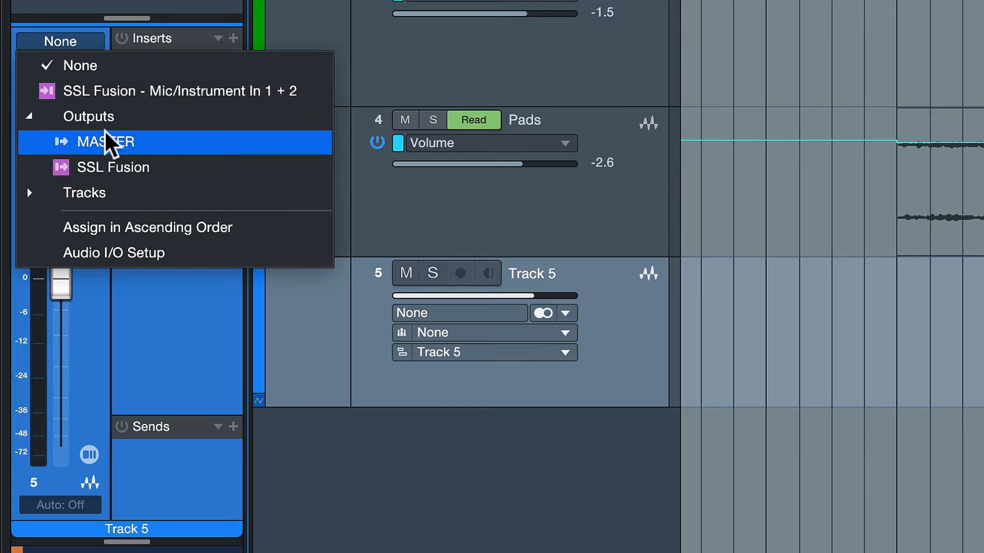
click(107, 142)
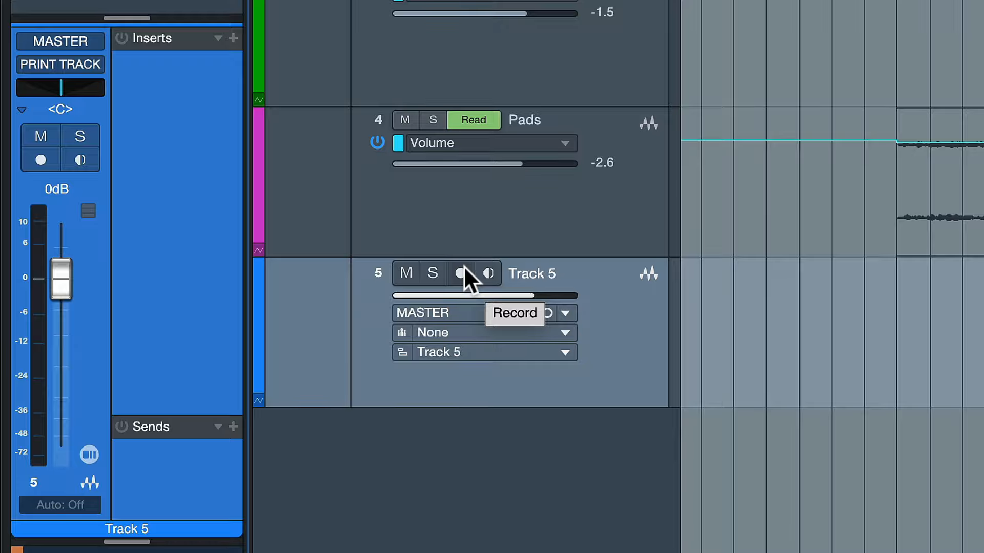
Arm Track 5 for recording.
click(460, 273)
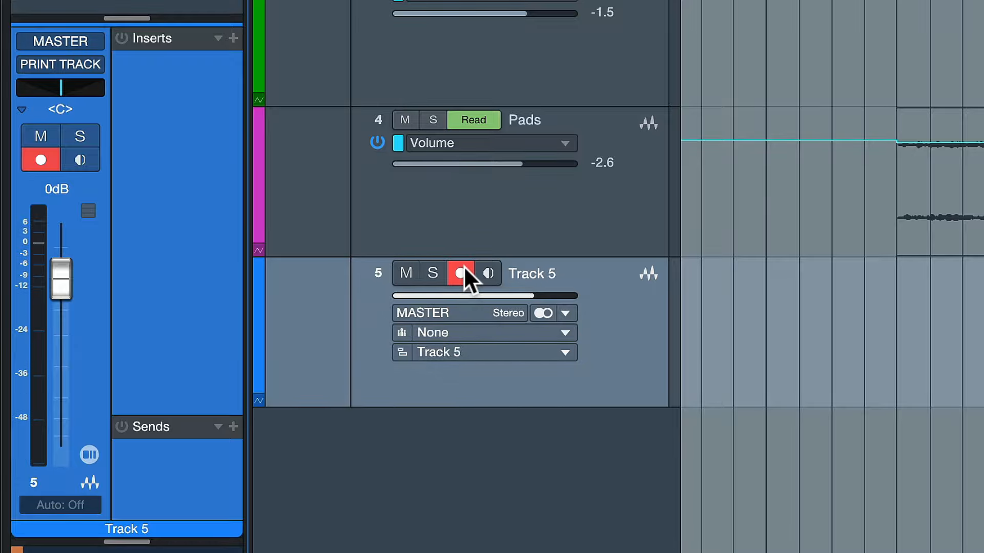
click(460, 273)
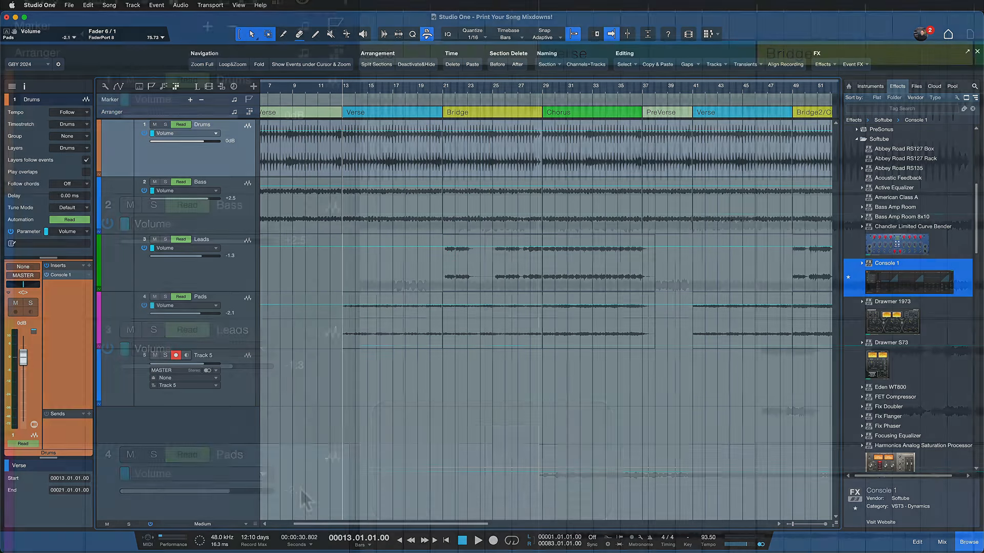
Rename Track 5 to PRINT TRACK, show the arranger sections and bring up the Mix console.
click(183, 125)
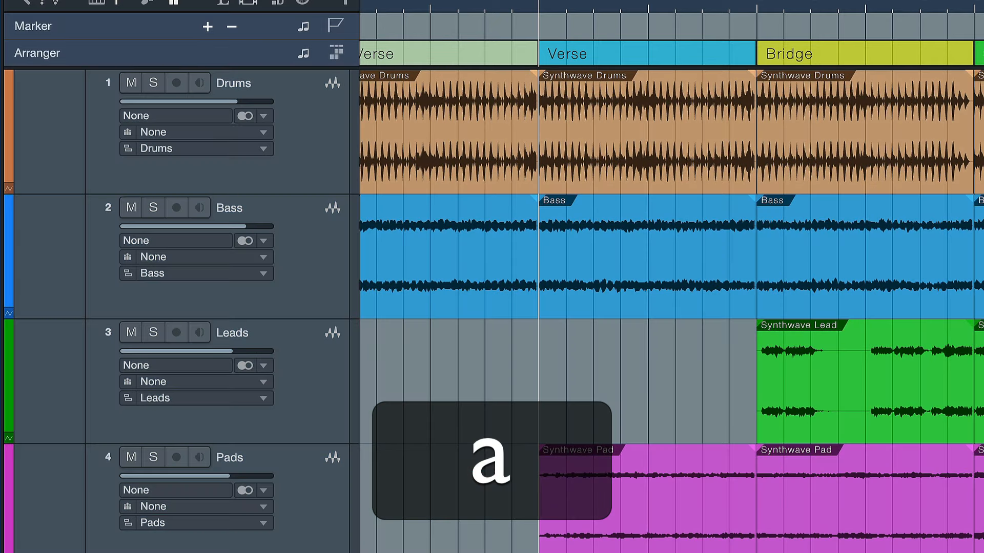
key(a)
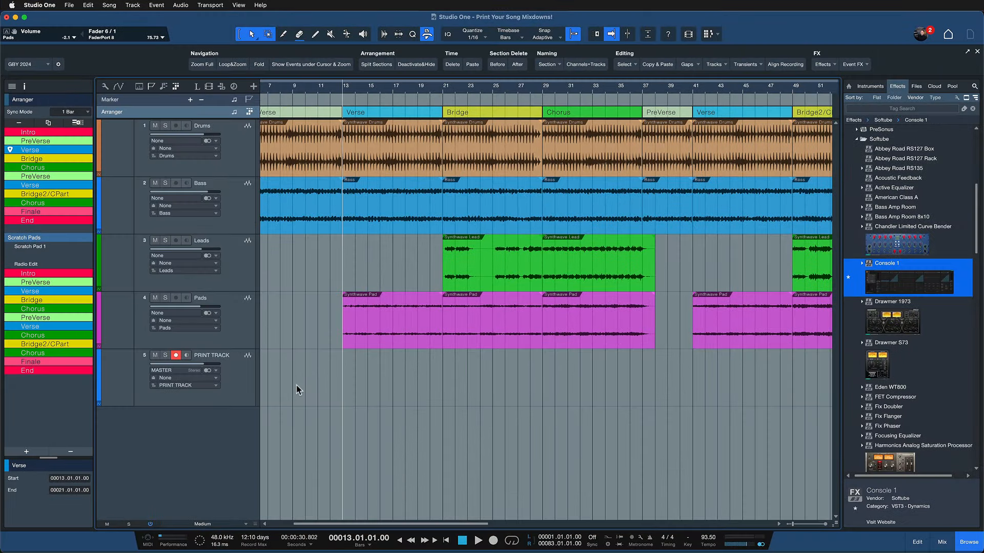
click(479, 540)
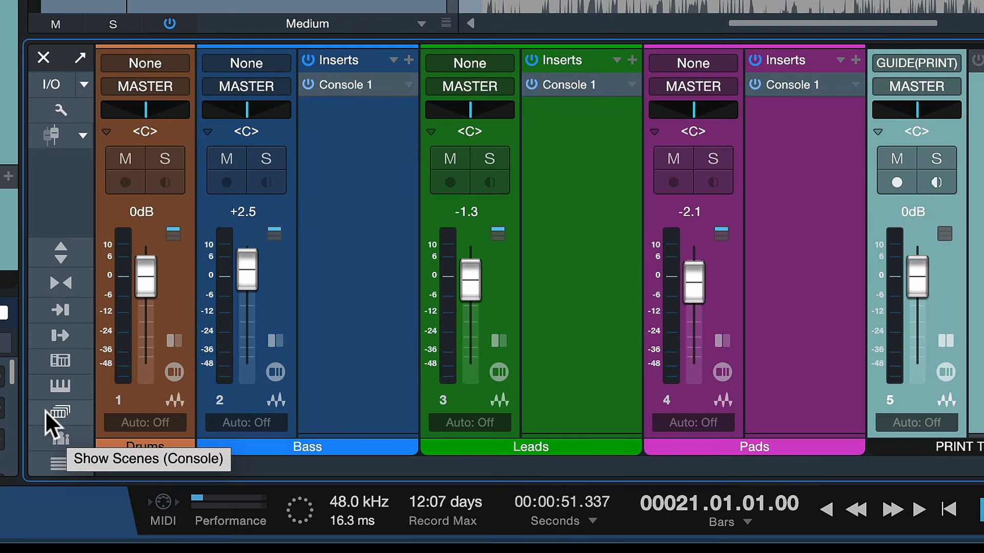
Save a new song version described VERSE DONE, then go to Restore Version.
click(60, 412)
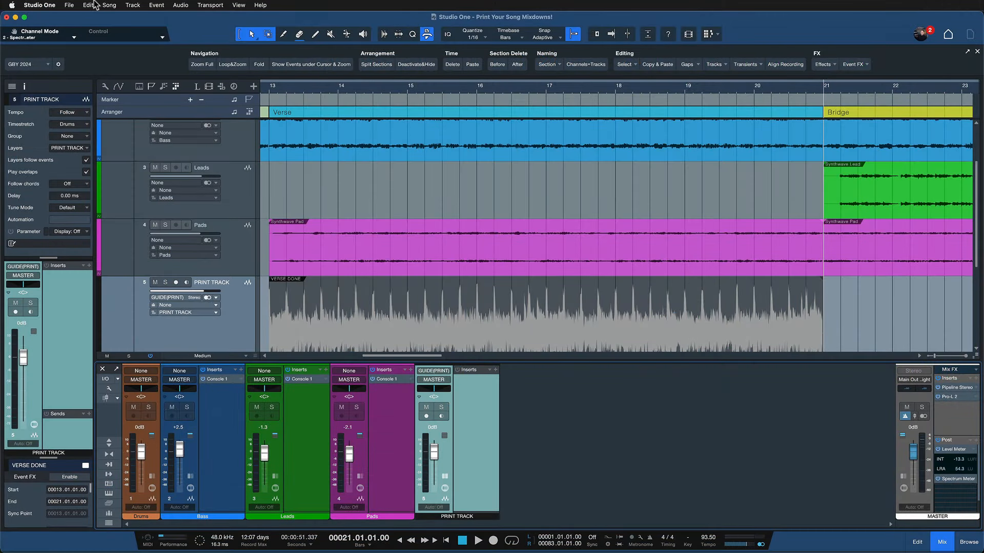
click(89, 5)
text(VERSE)
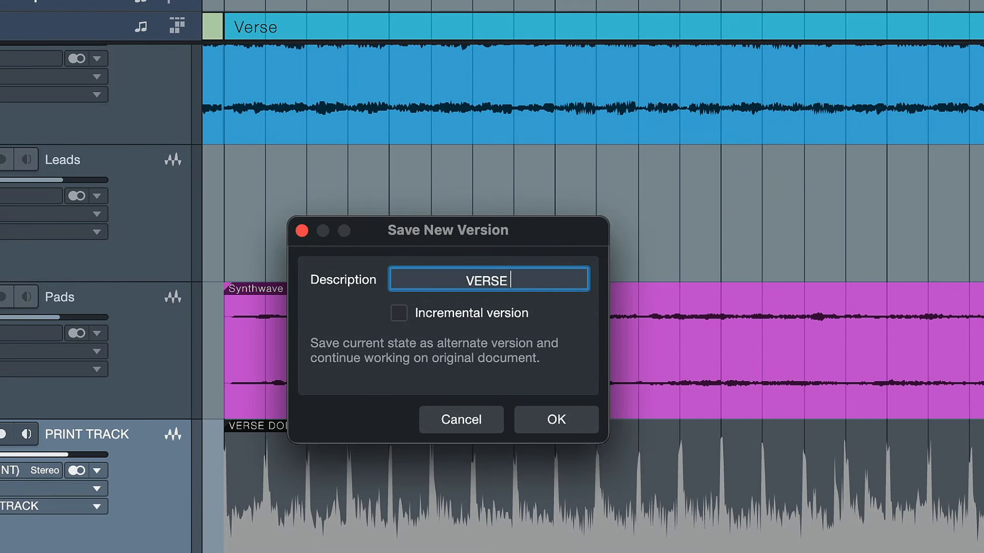
text(DONE)
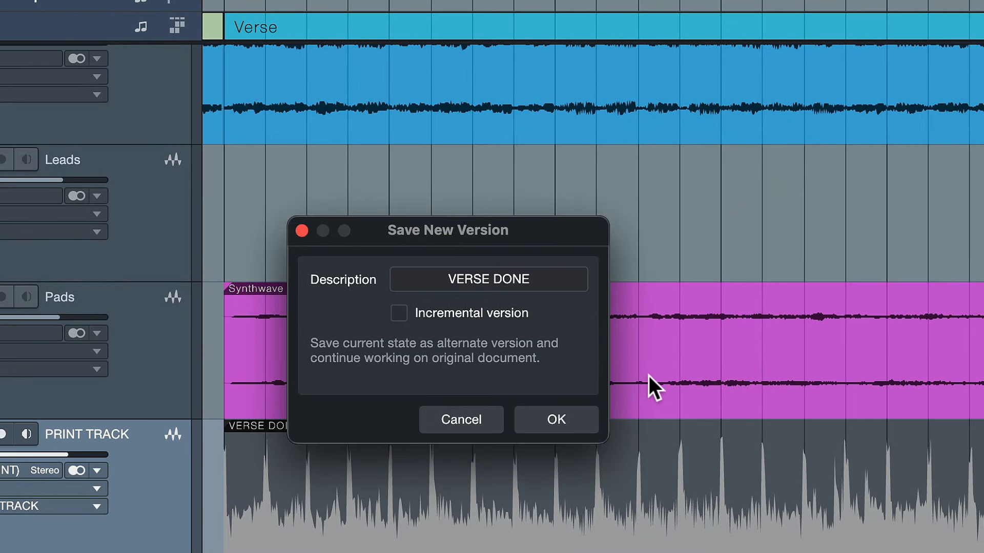
click(554, 419)
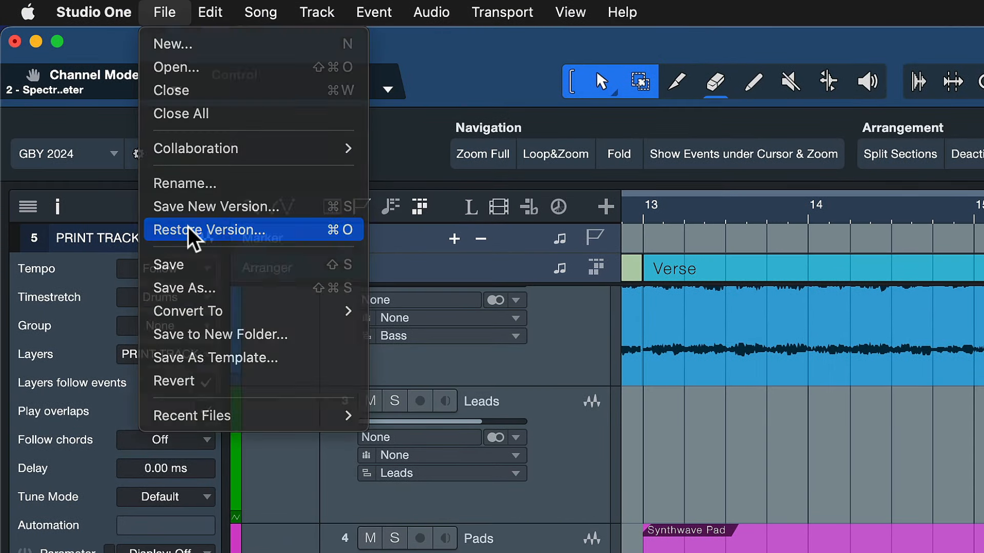
click(214, 230)
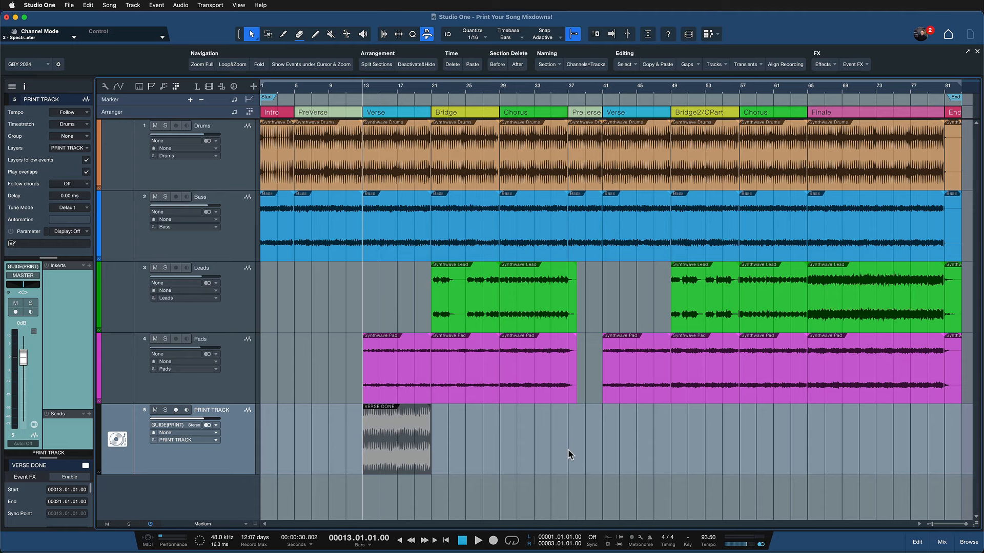
mouse_move(395, 444)
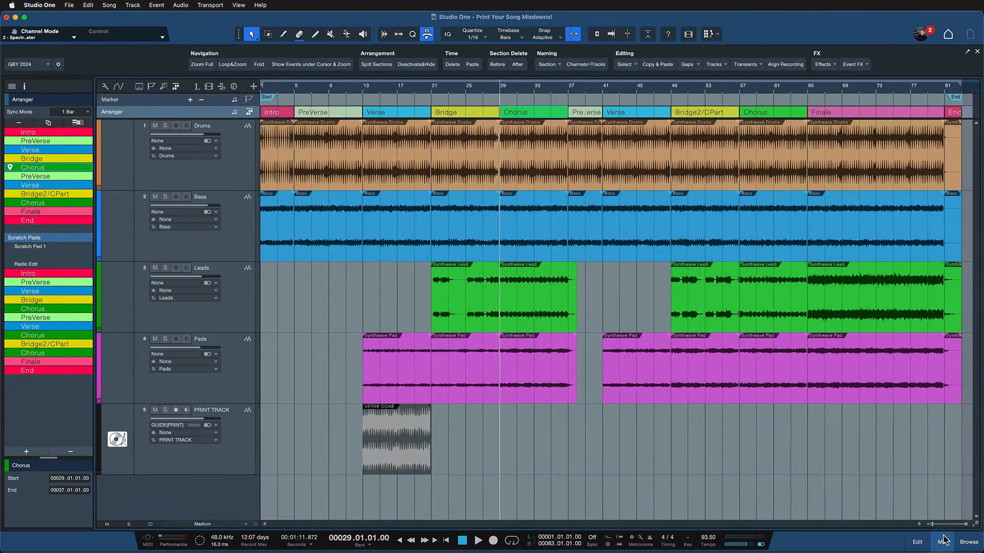
Bounce the printed section events on PRINT TRACK into one whole-song audio event.
click(944, 541)
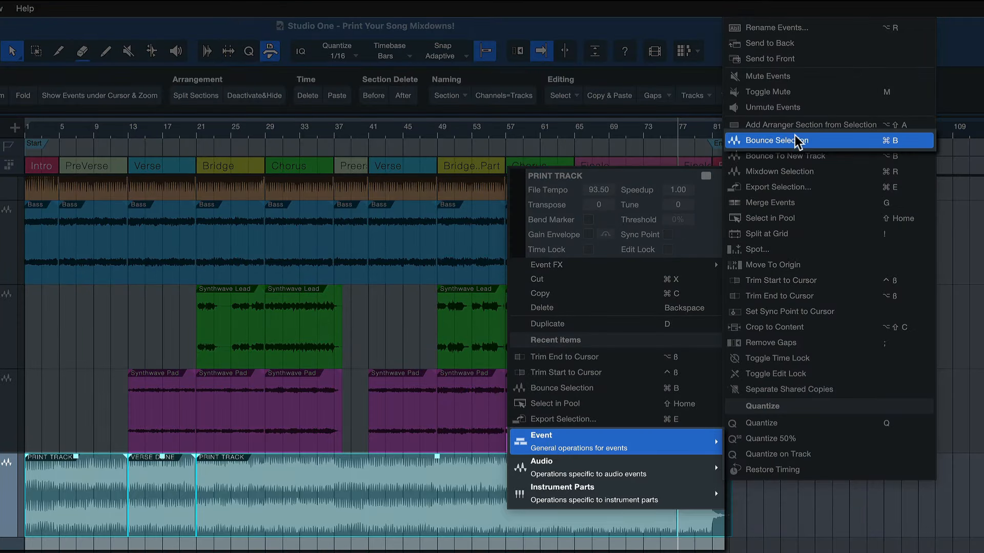
click(781, 141)
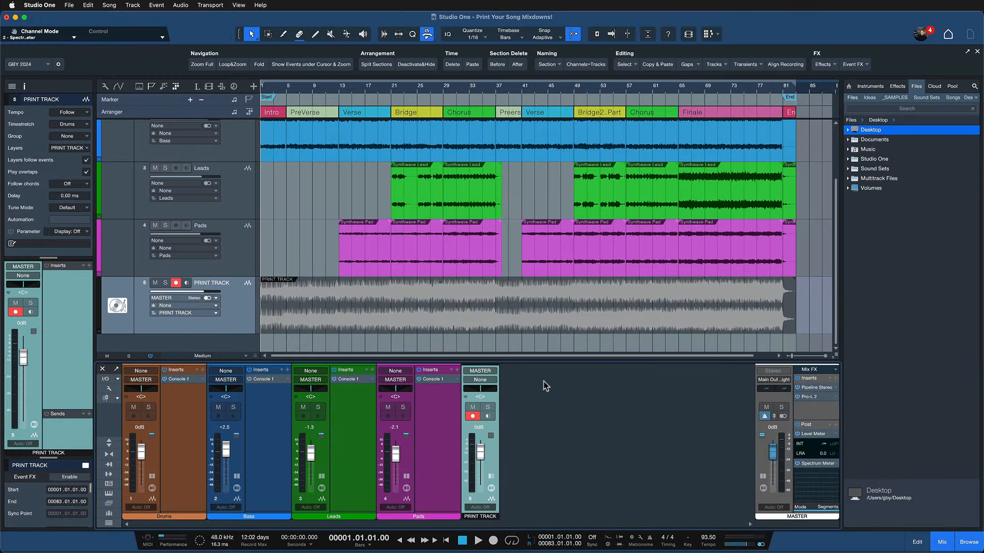
mouse_move(502, 346)
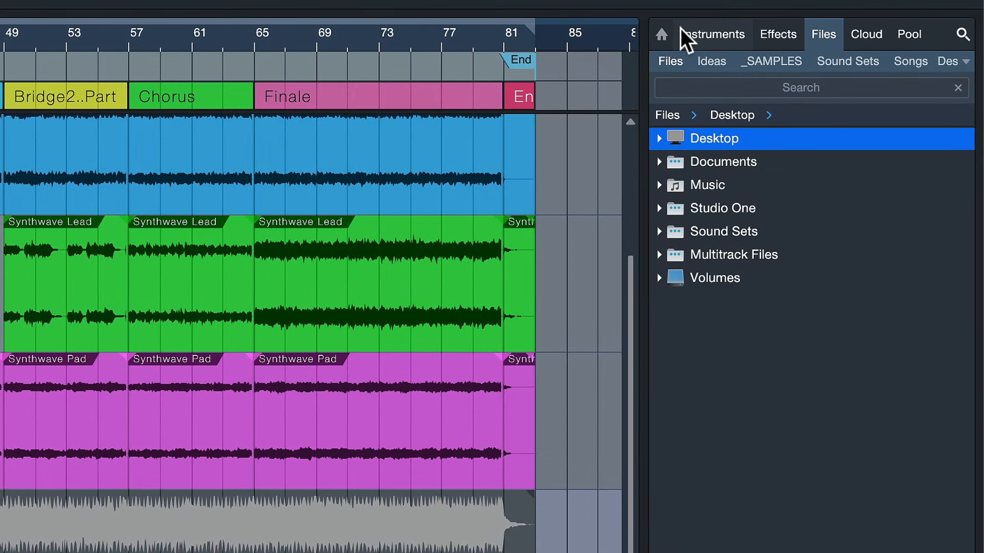
Show the Browser's Home overview of instruments, effects, loops, files, cloud, shop and pool.
click(801, 87)
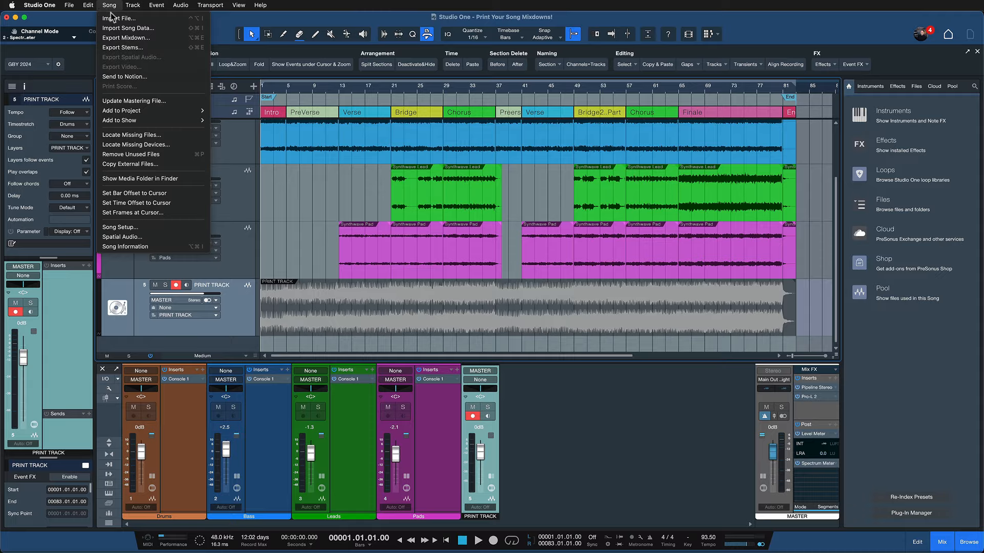
Export the mixdown from the GUIDE(PRINT) bus, then load the PRINT TRACK track preset into a new song.
click(125, 38)
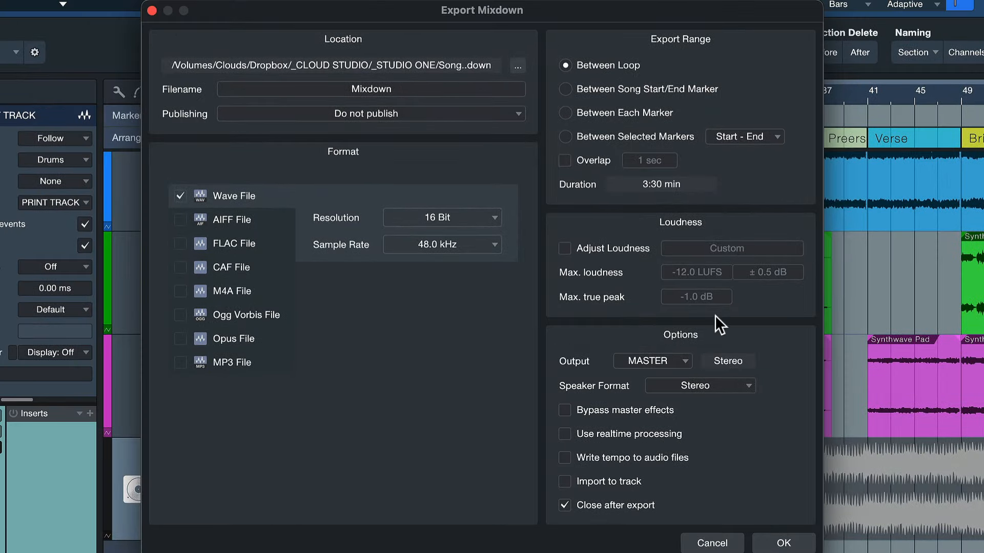
click(637, 350)
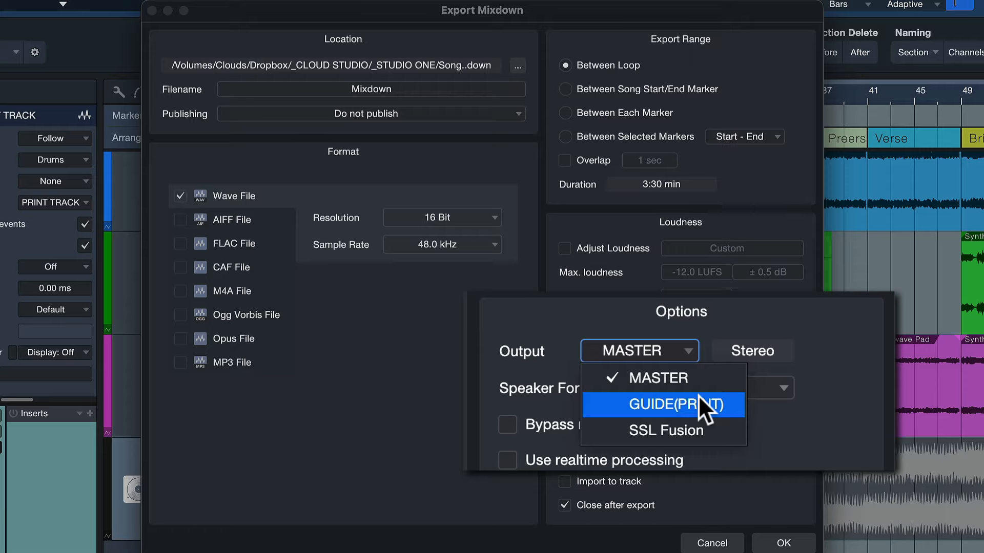
click(662, 405)
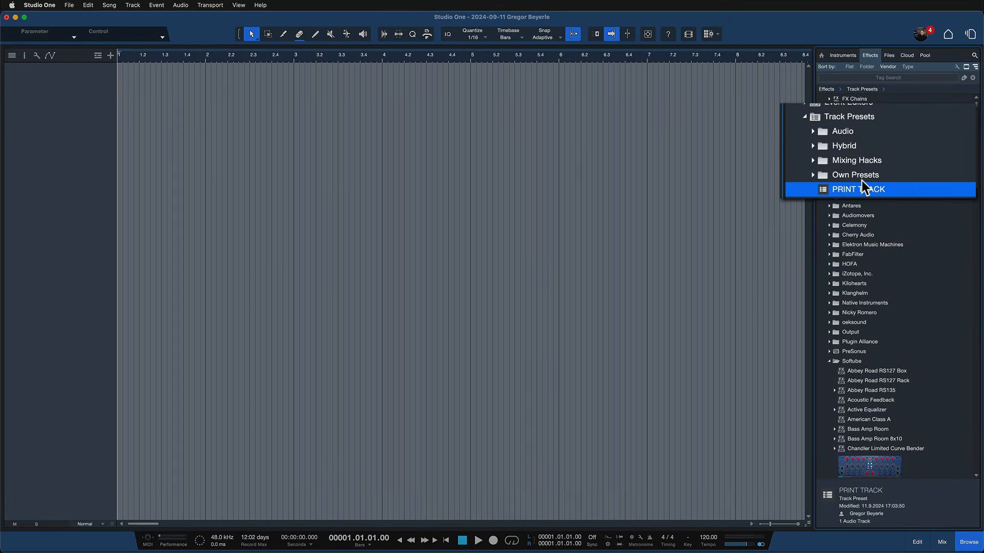
double_click(859, 189)
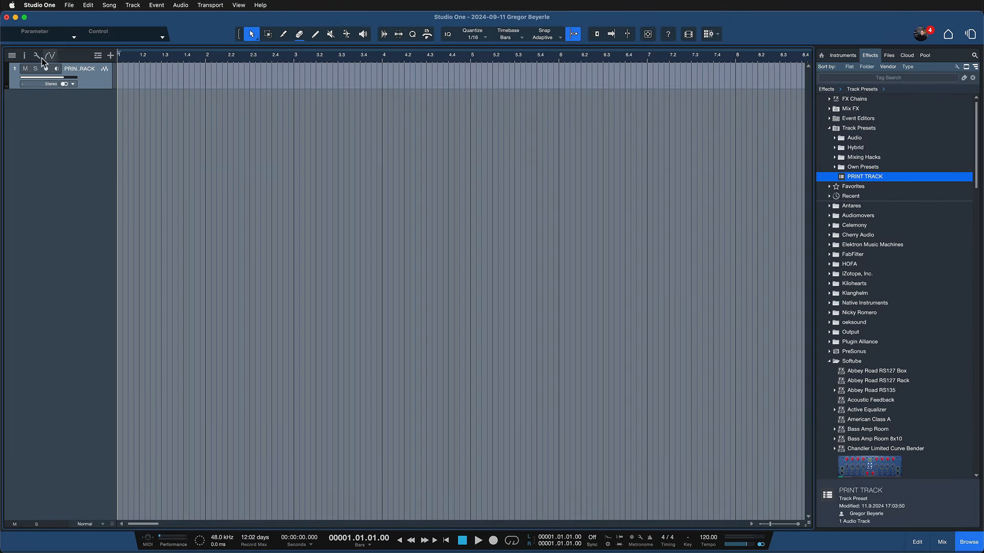